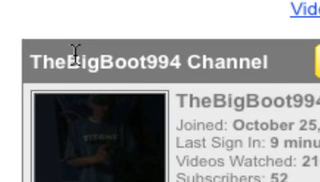
scroll("down", 3)
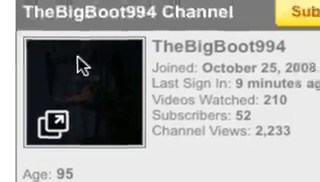
scroll("down", 3)
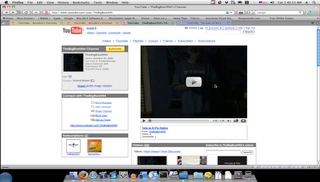
scroll("down", 3)
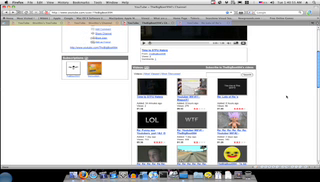